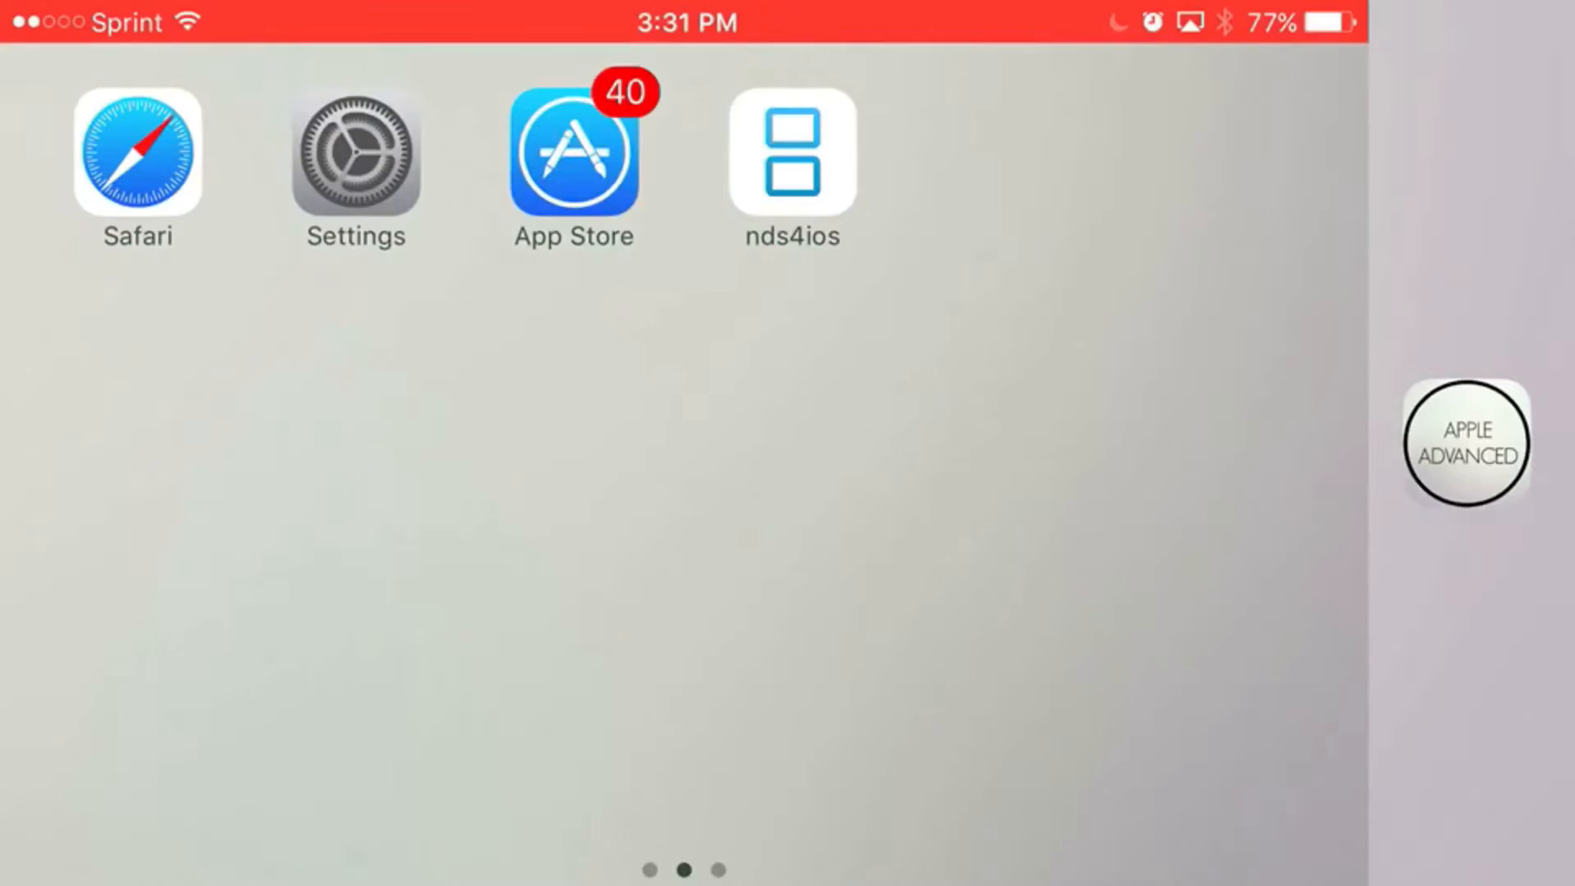
# Step: Open get.iemuhub.us in Safari and request the iEmuHub profile install
pyautogui.click(138, 153)
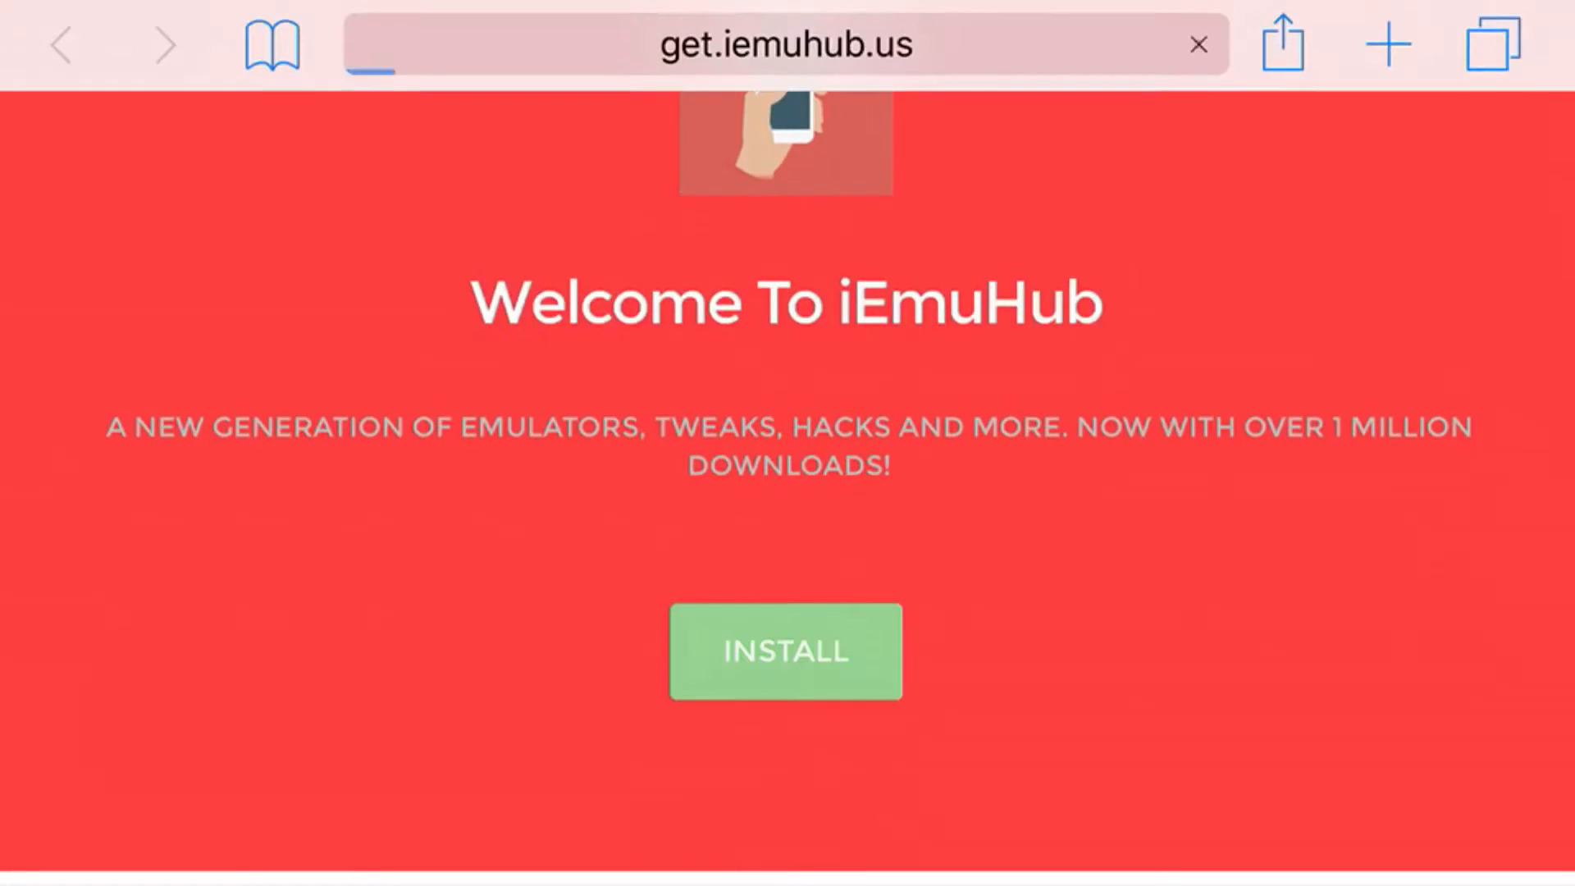
pyautogui.click(786, 651)
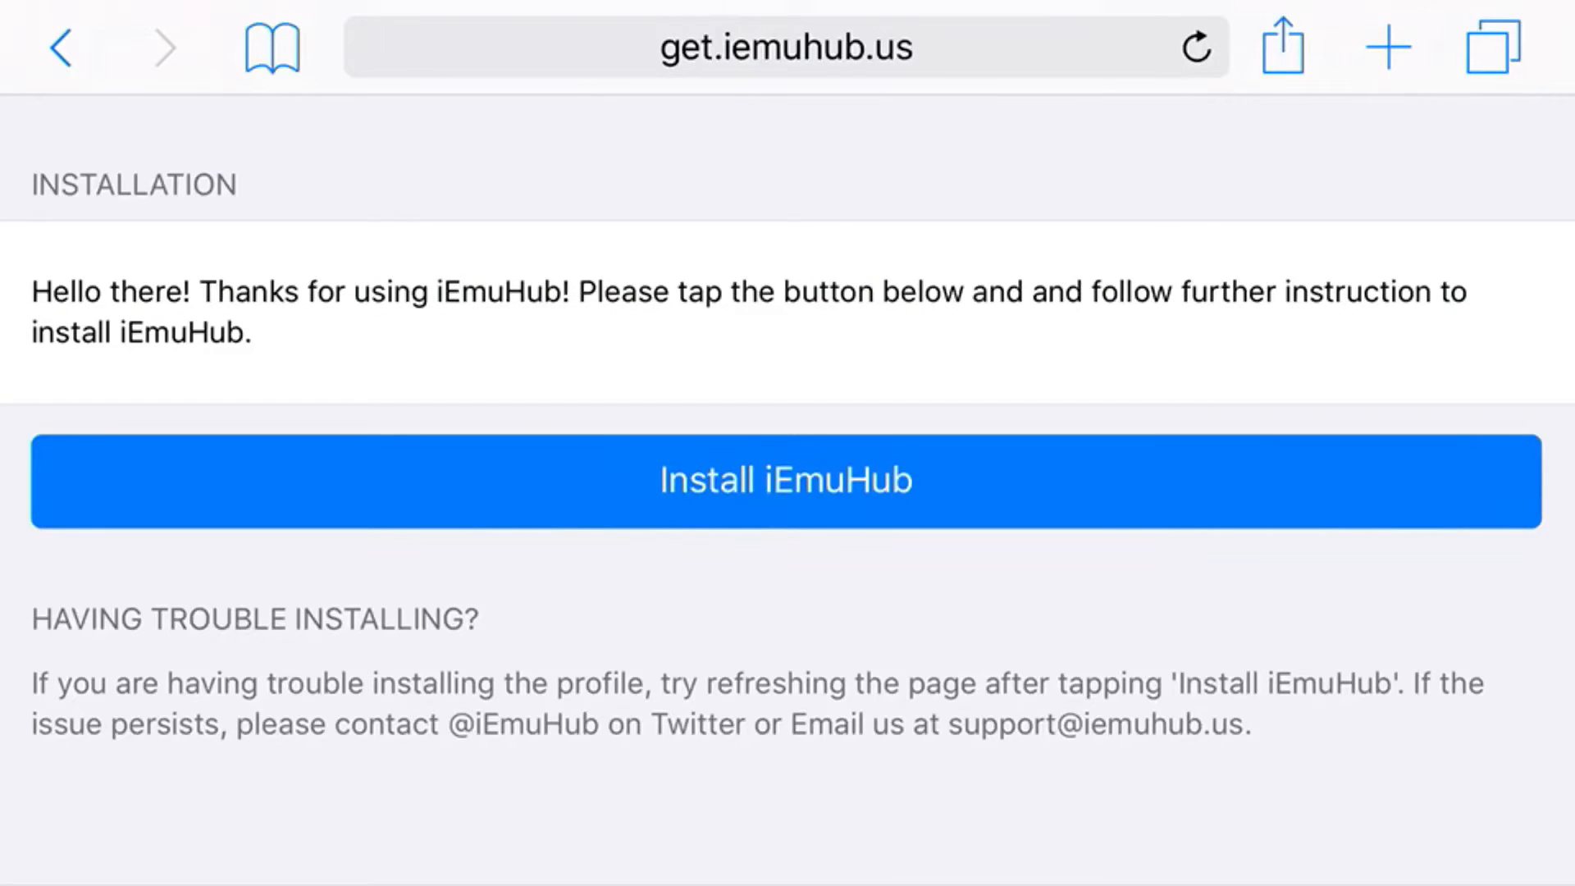
pyautogui.click(787, 480)
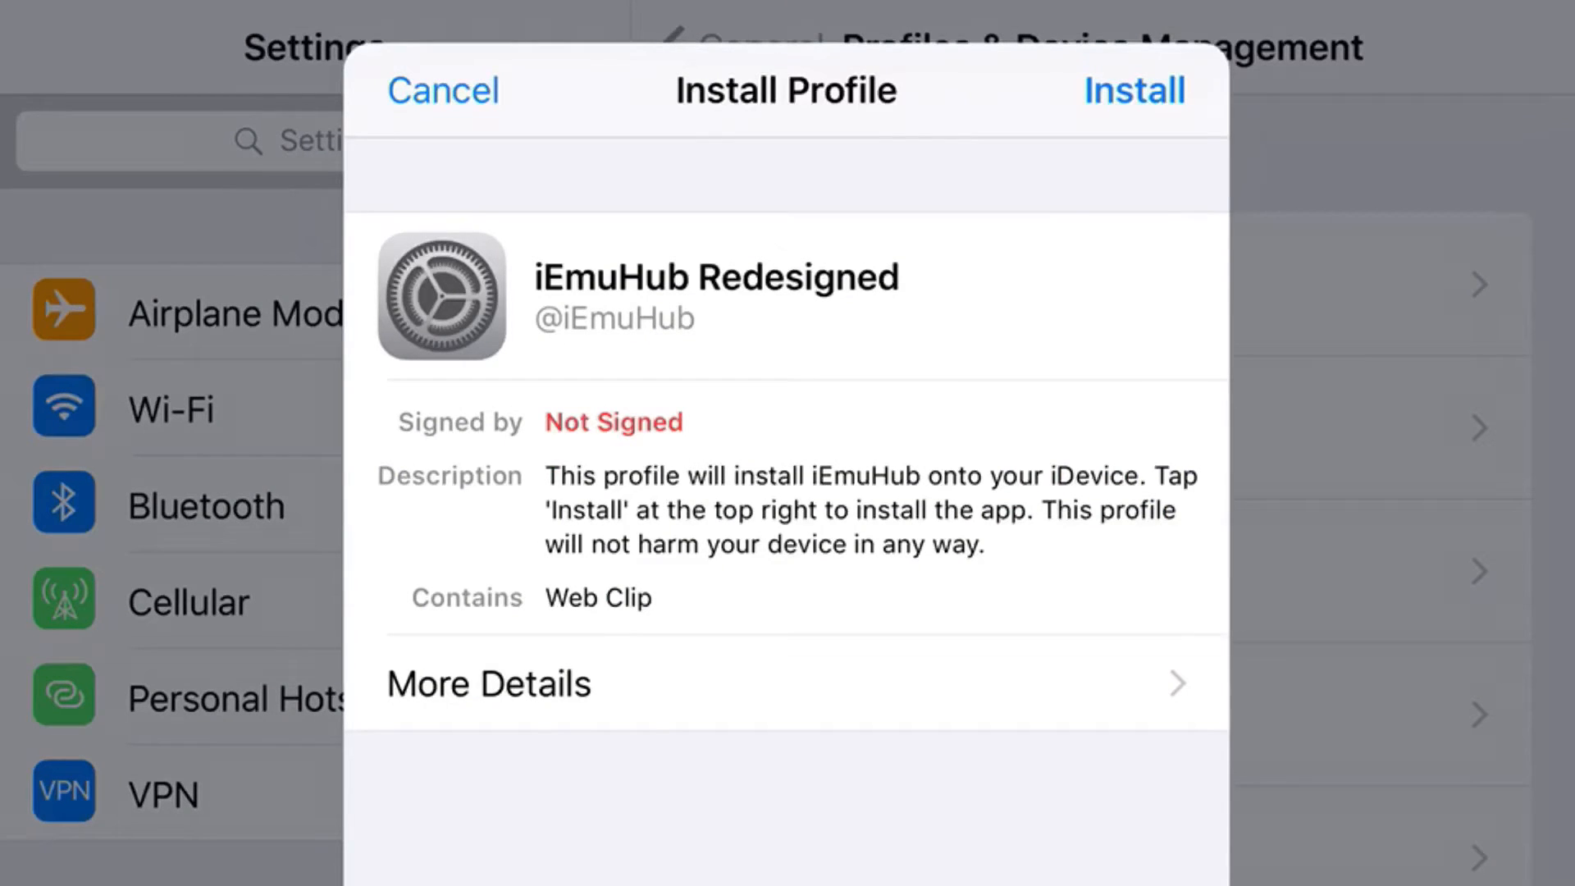
# Step: Install the unsigned iEmuHub Redesigned profile with the device passcode and finish with Done
pyautogui.click(1133, 90)
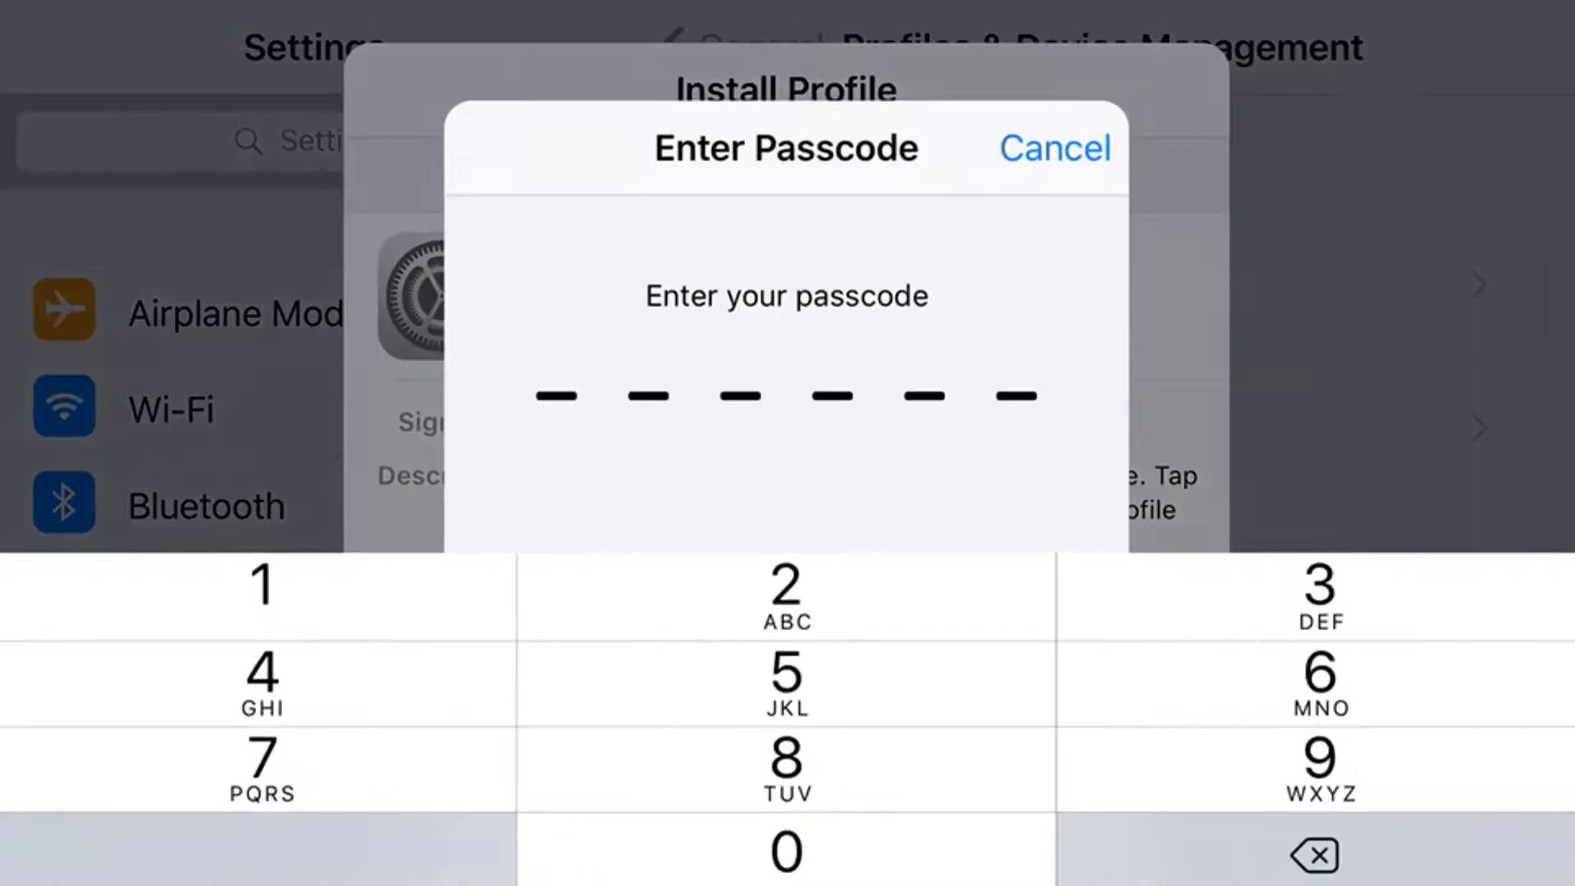
pyautogui.click(260, 764)
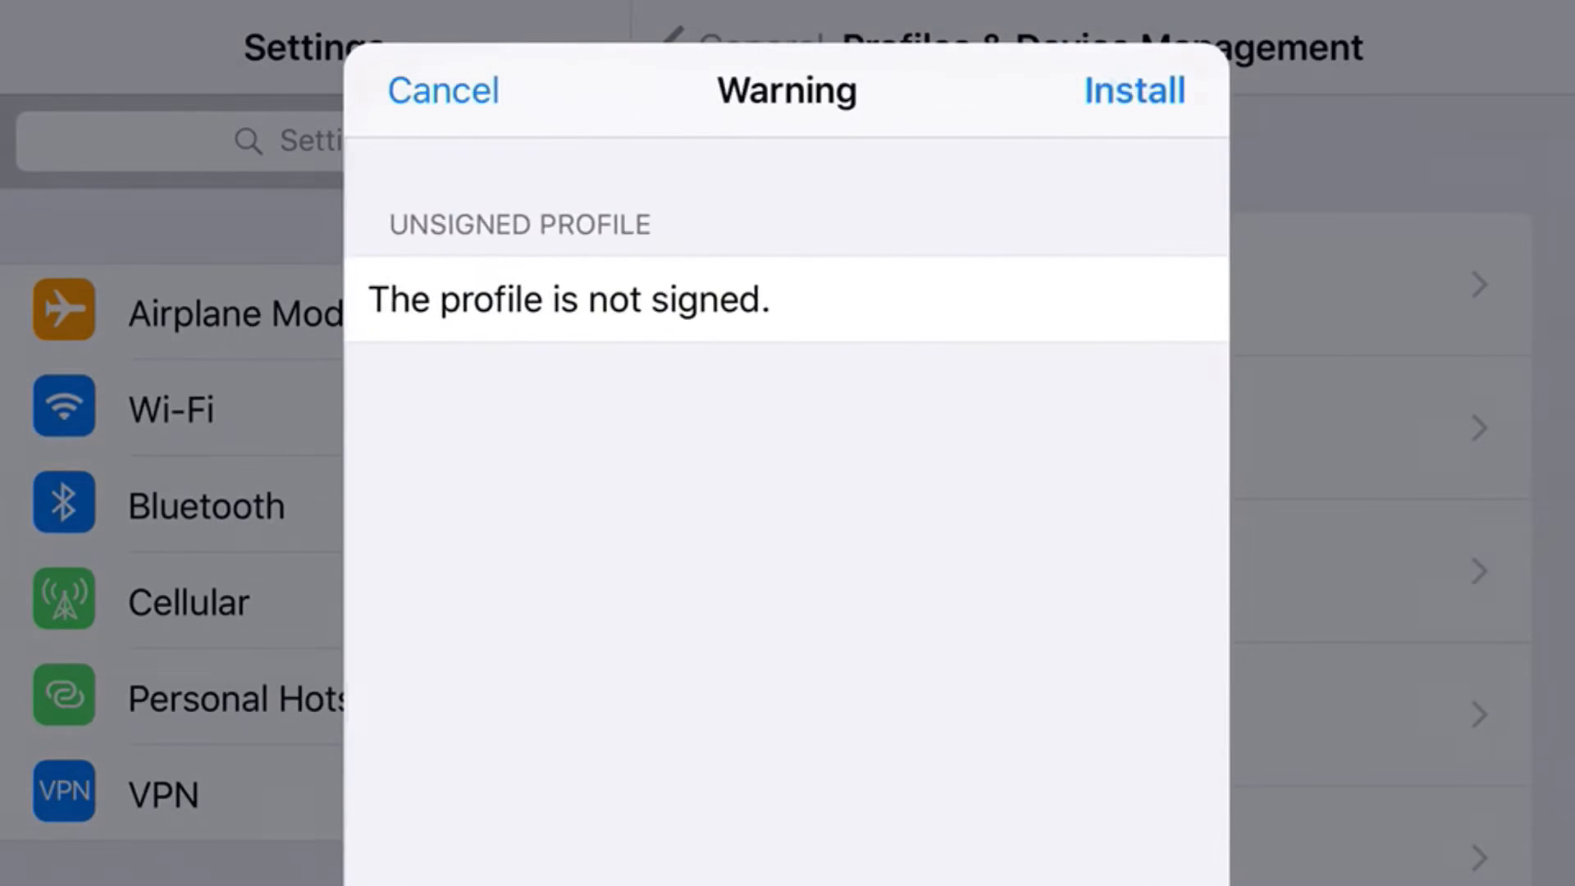
pyautogui.click(1133, 90)
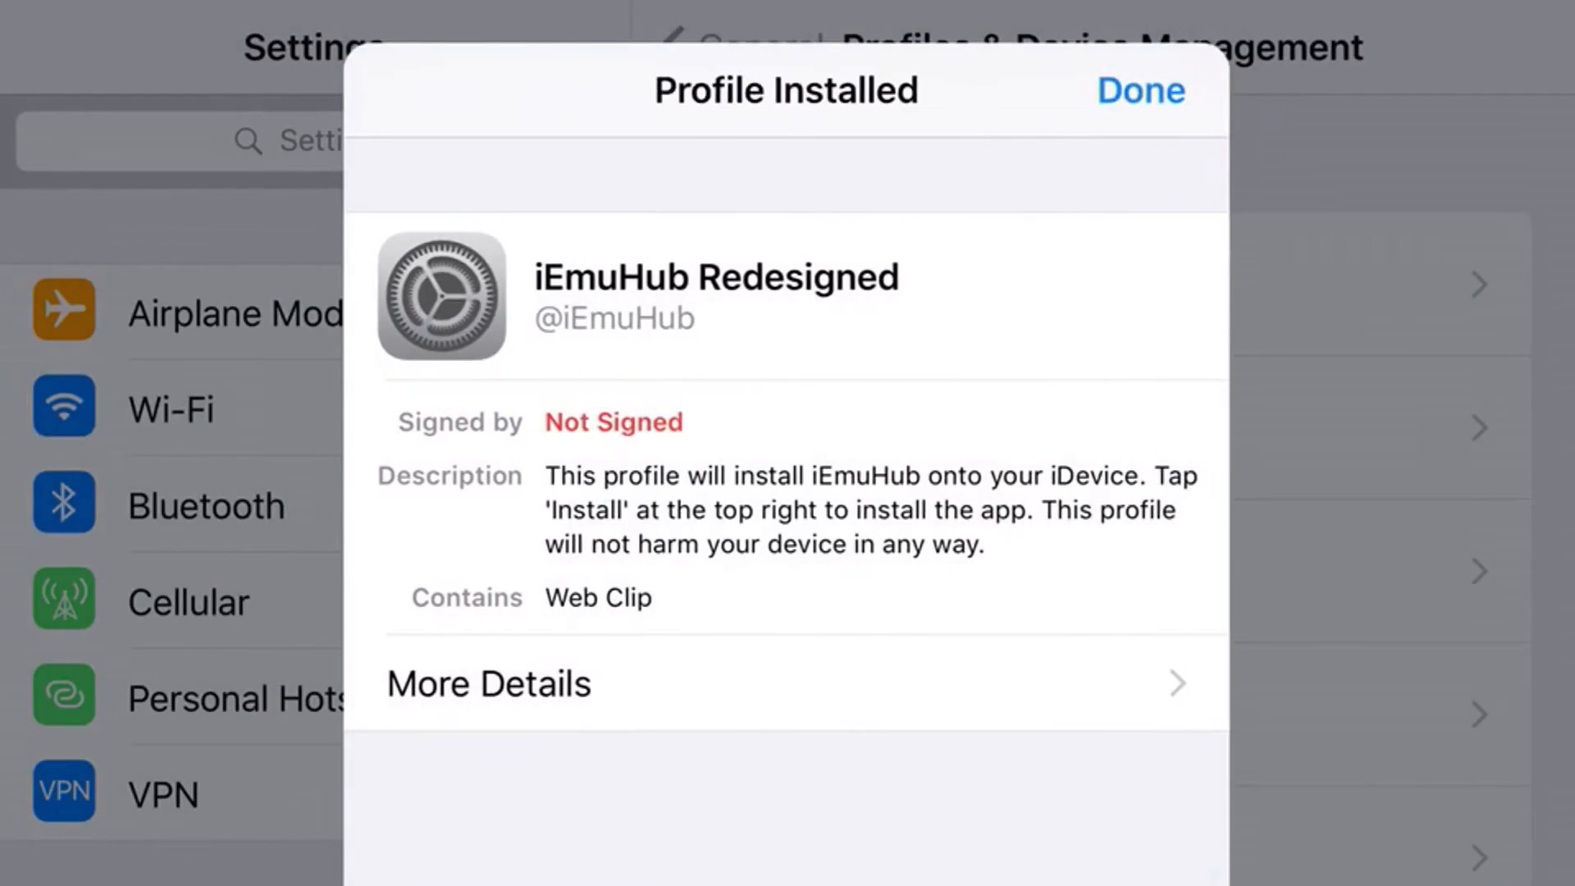
pyautogui.click(1141, 90)
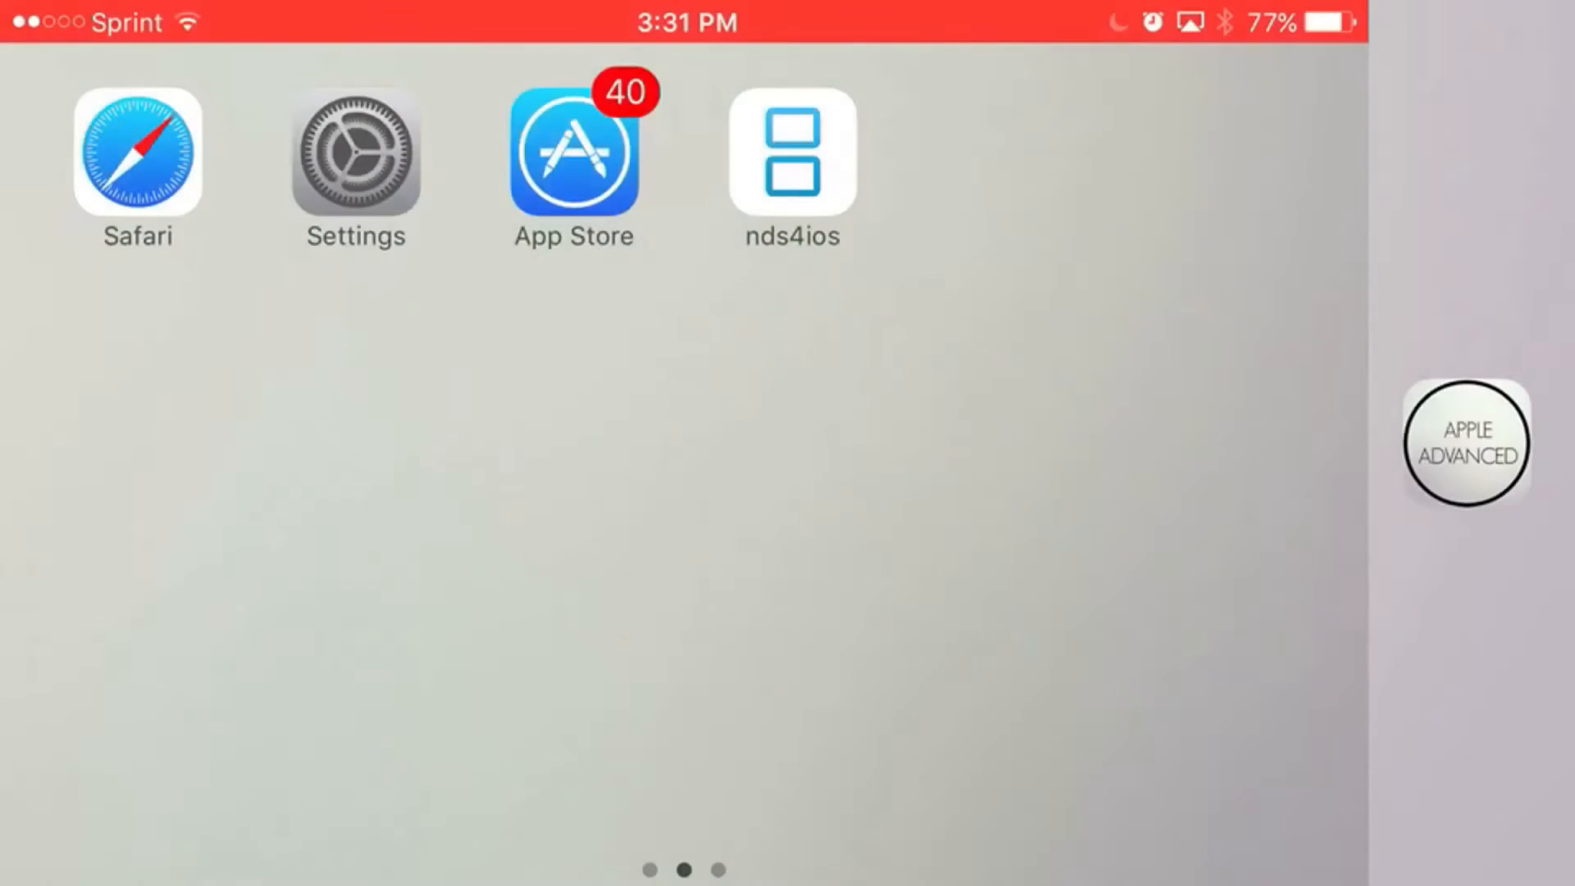
# Step: Launch iEmuHub from the last home page and scroll Emulators to GET NDS4iOS
pyautogui.hscroll(-3)
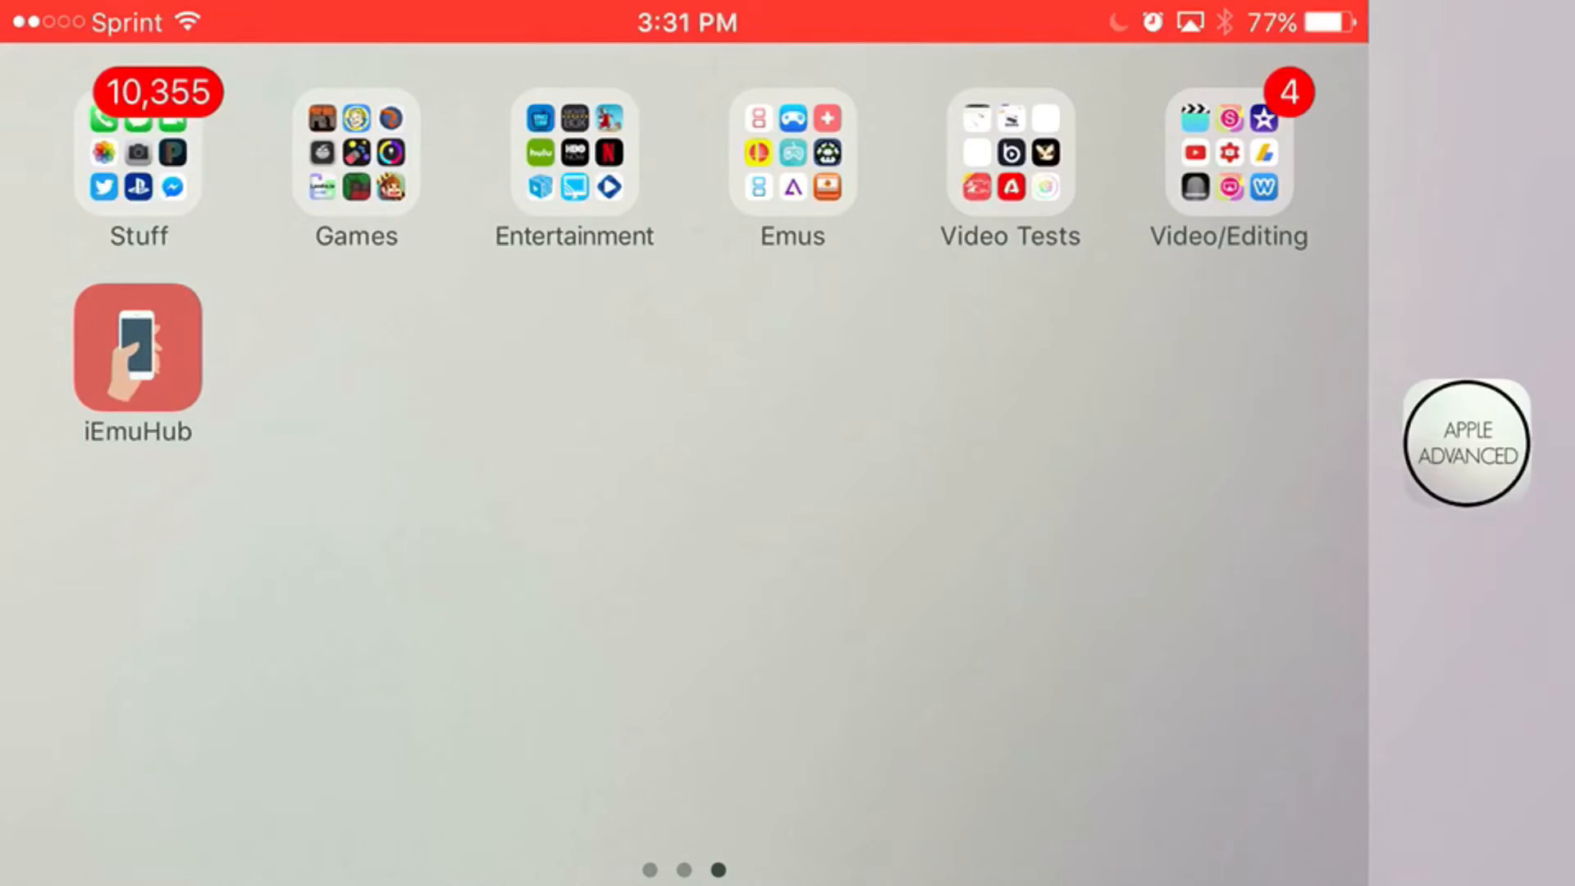
pyautogui.click(138, 346)
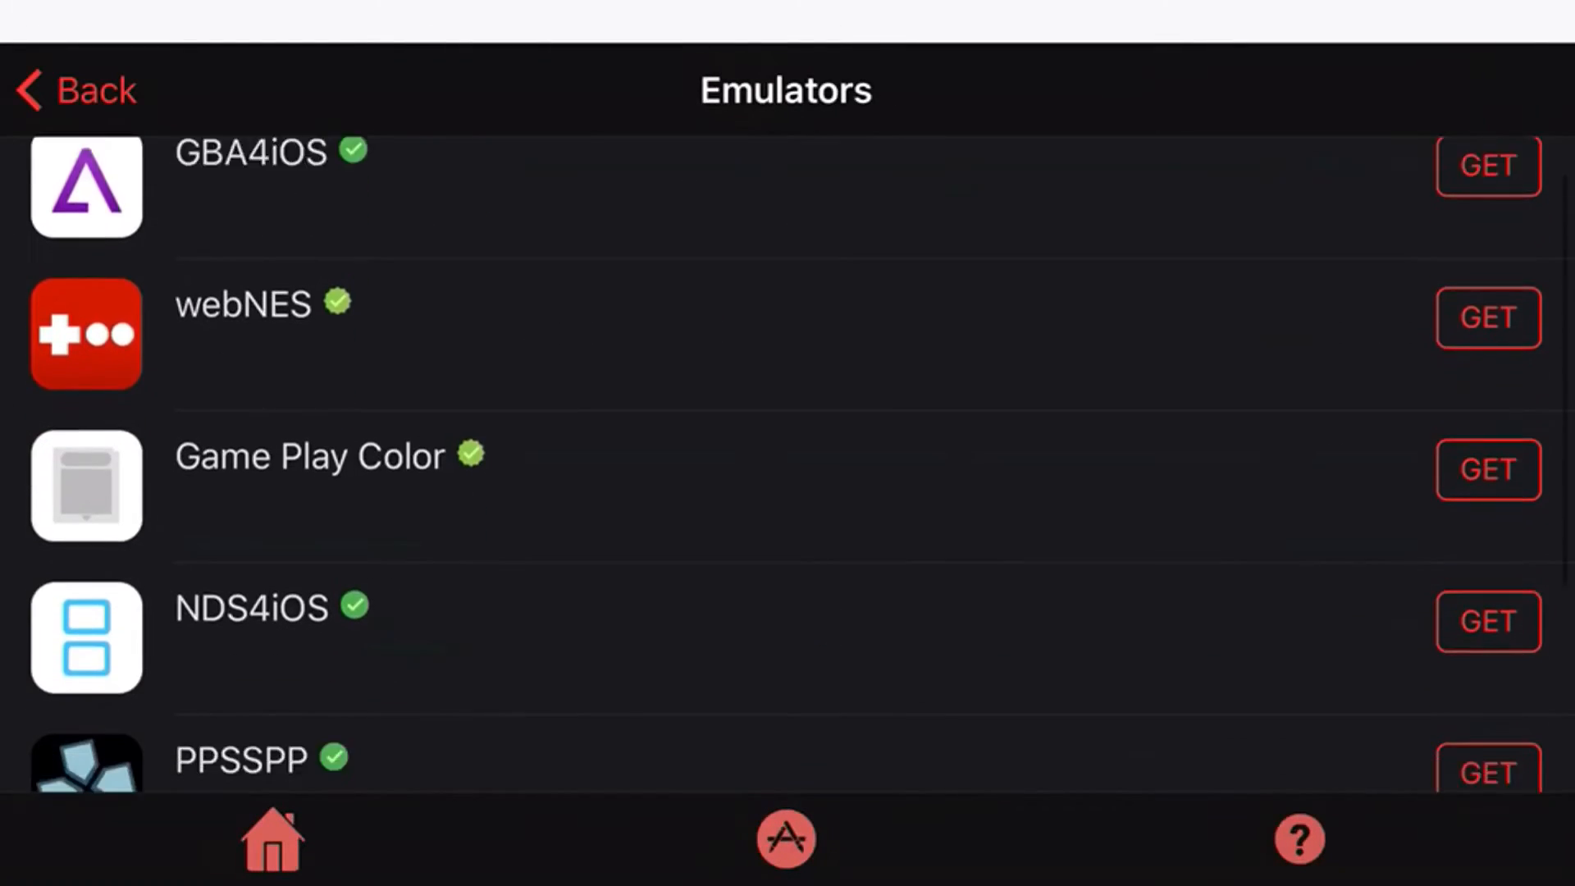
pyautogui.scroll(-3)
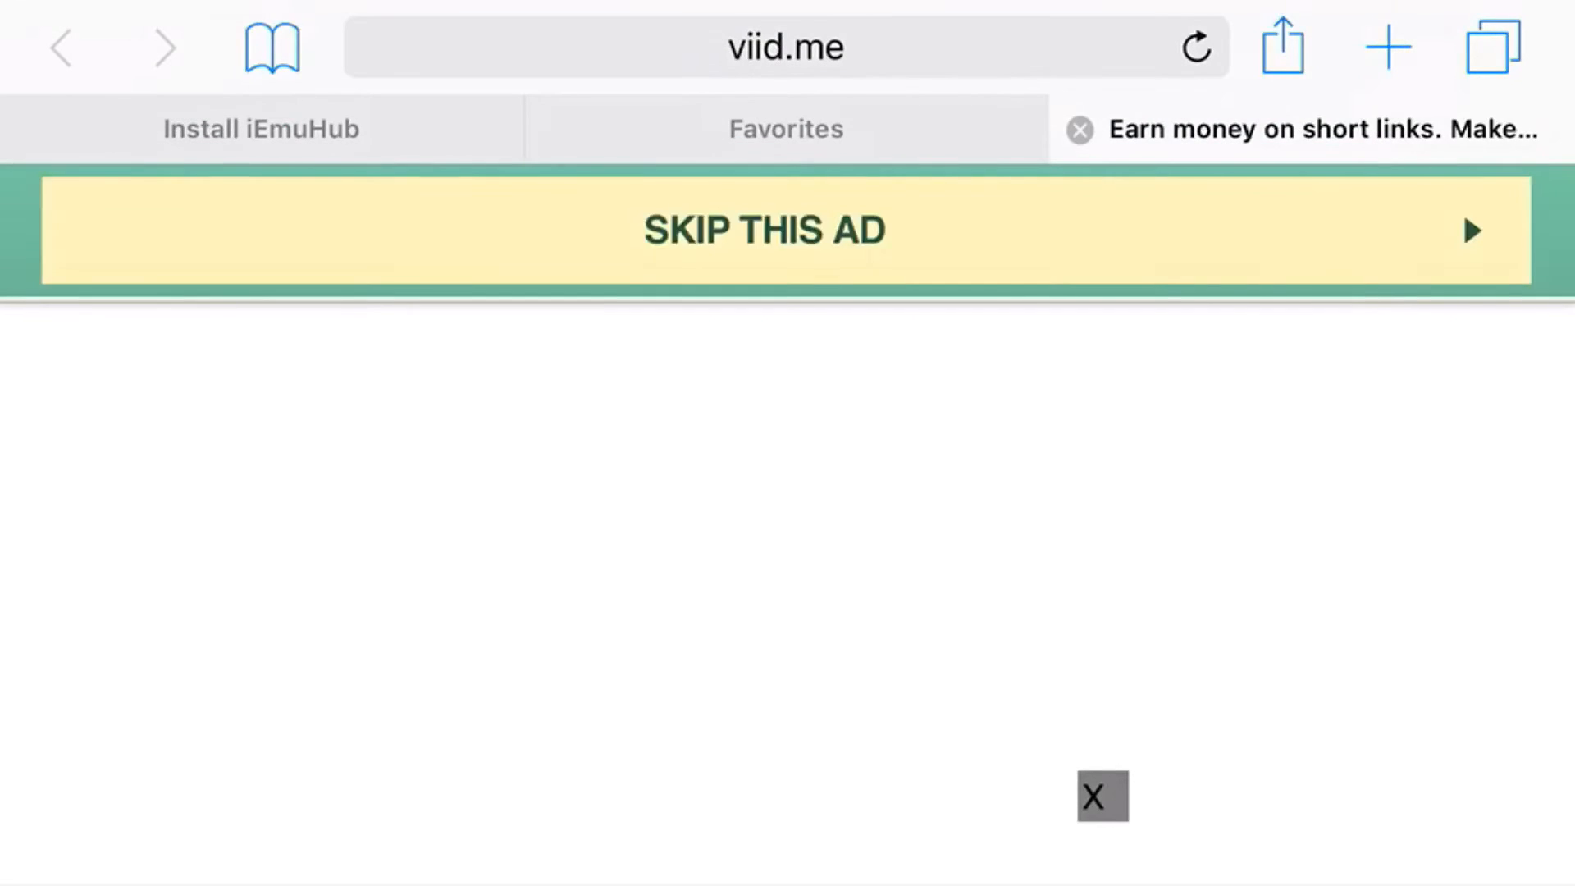
# Step: Skip the viid.me ad and allow the page to open in the App Store
pyautogui.click(763, 230)
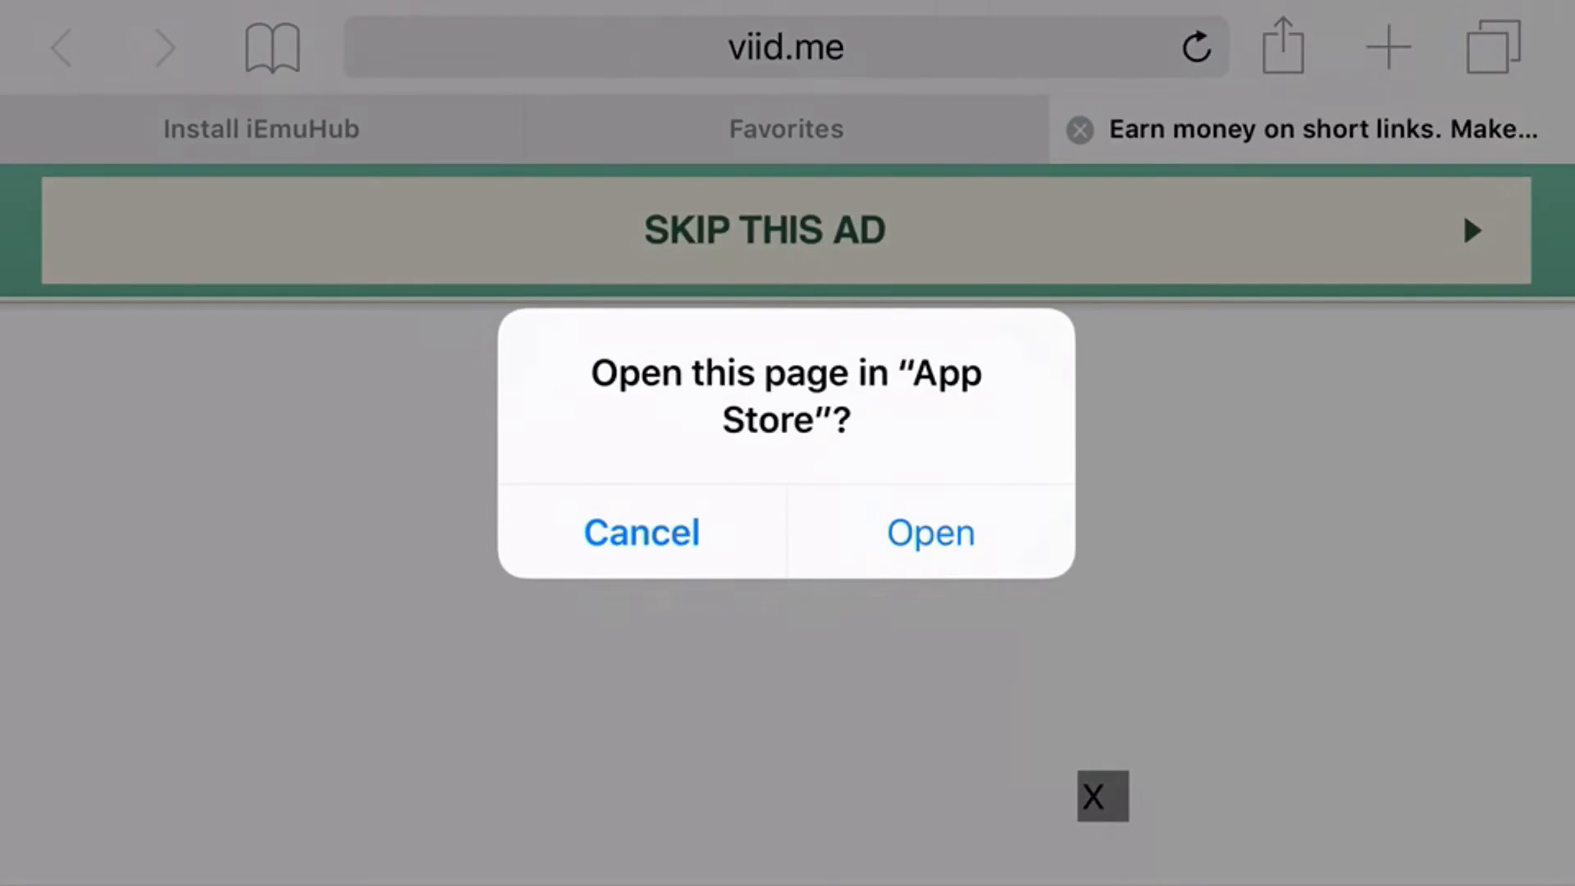
pyautogui.click(640, 531)
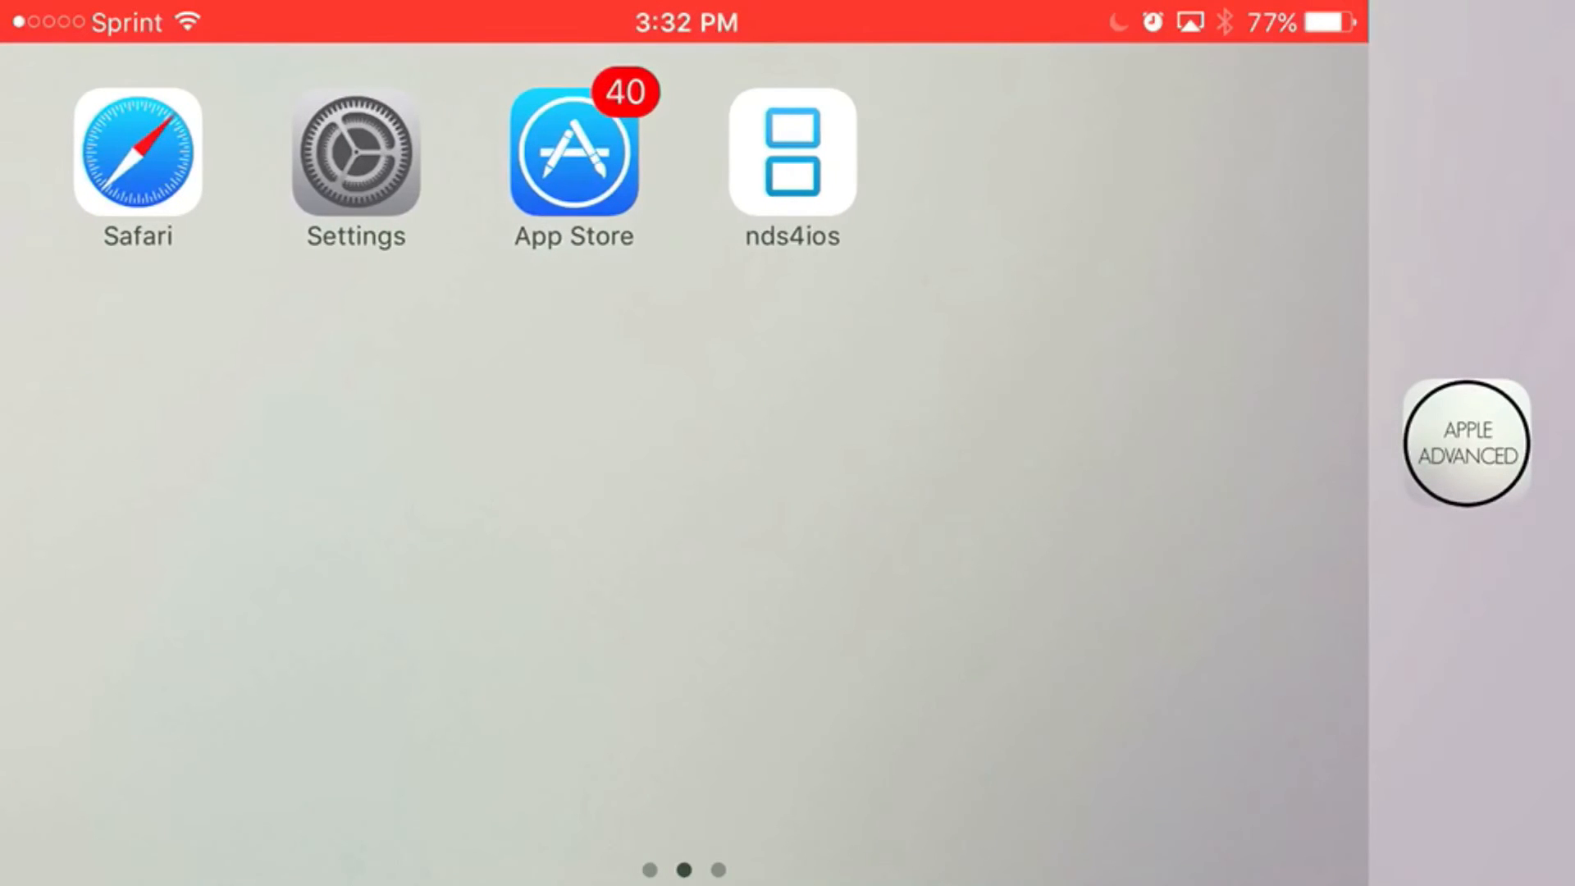
# Step: Launch nds4ios, cancel the Untrusted Enterprise Developer alert, and open Settings
pyautogui.click(792, 152)
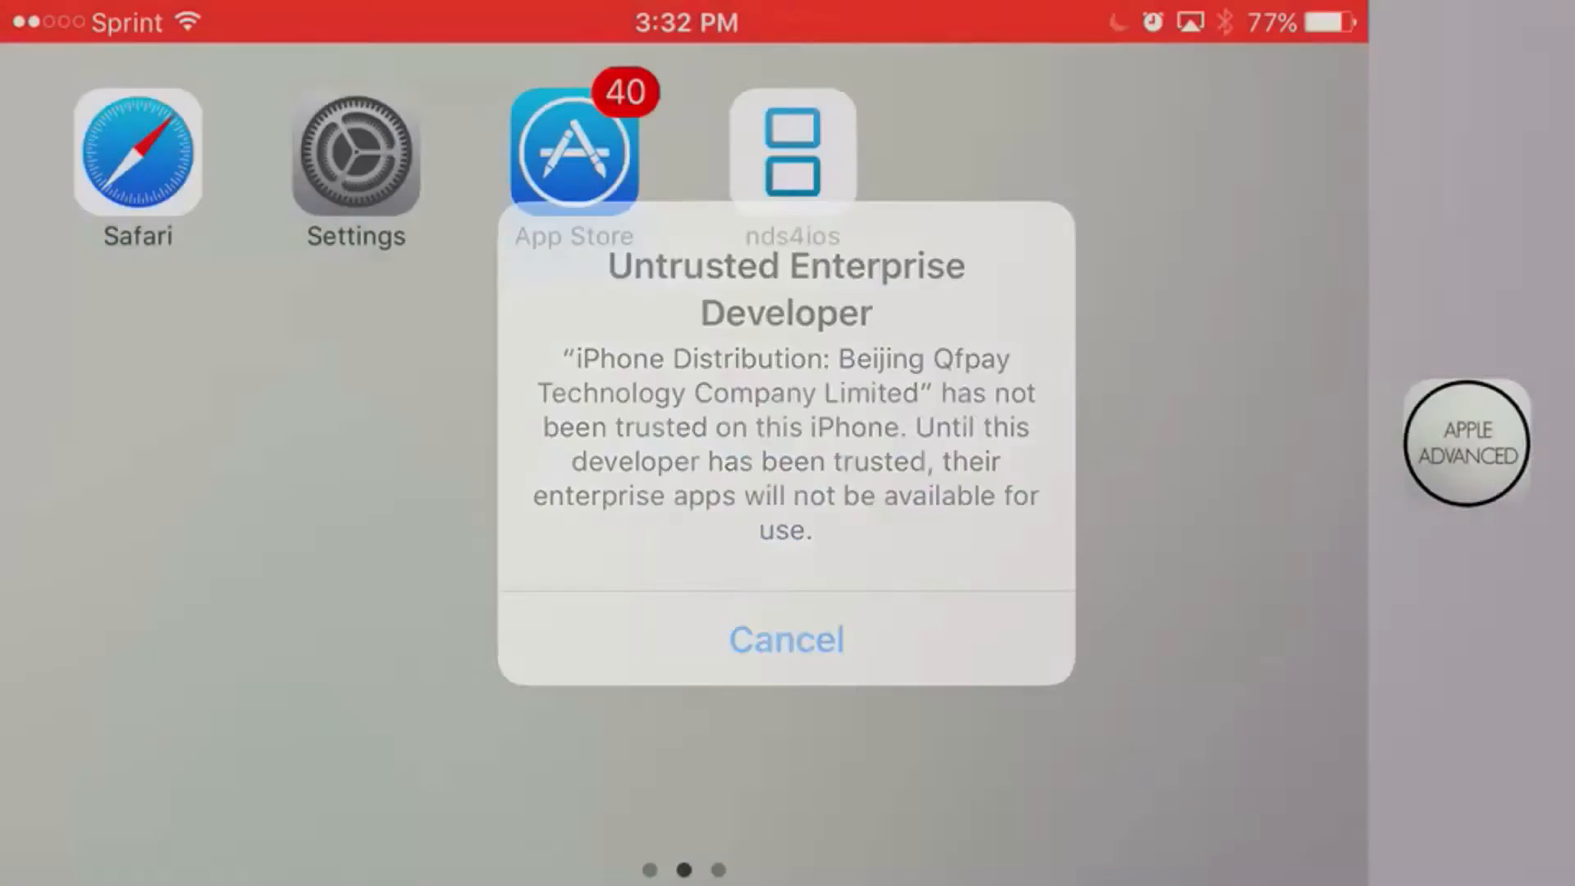
pyautogui.click(786, 639)
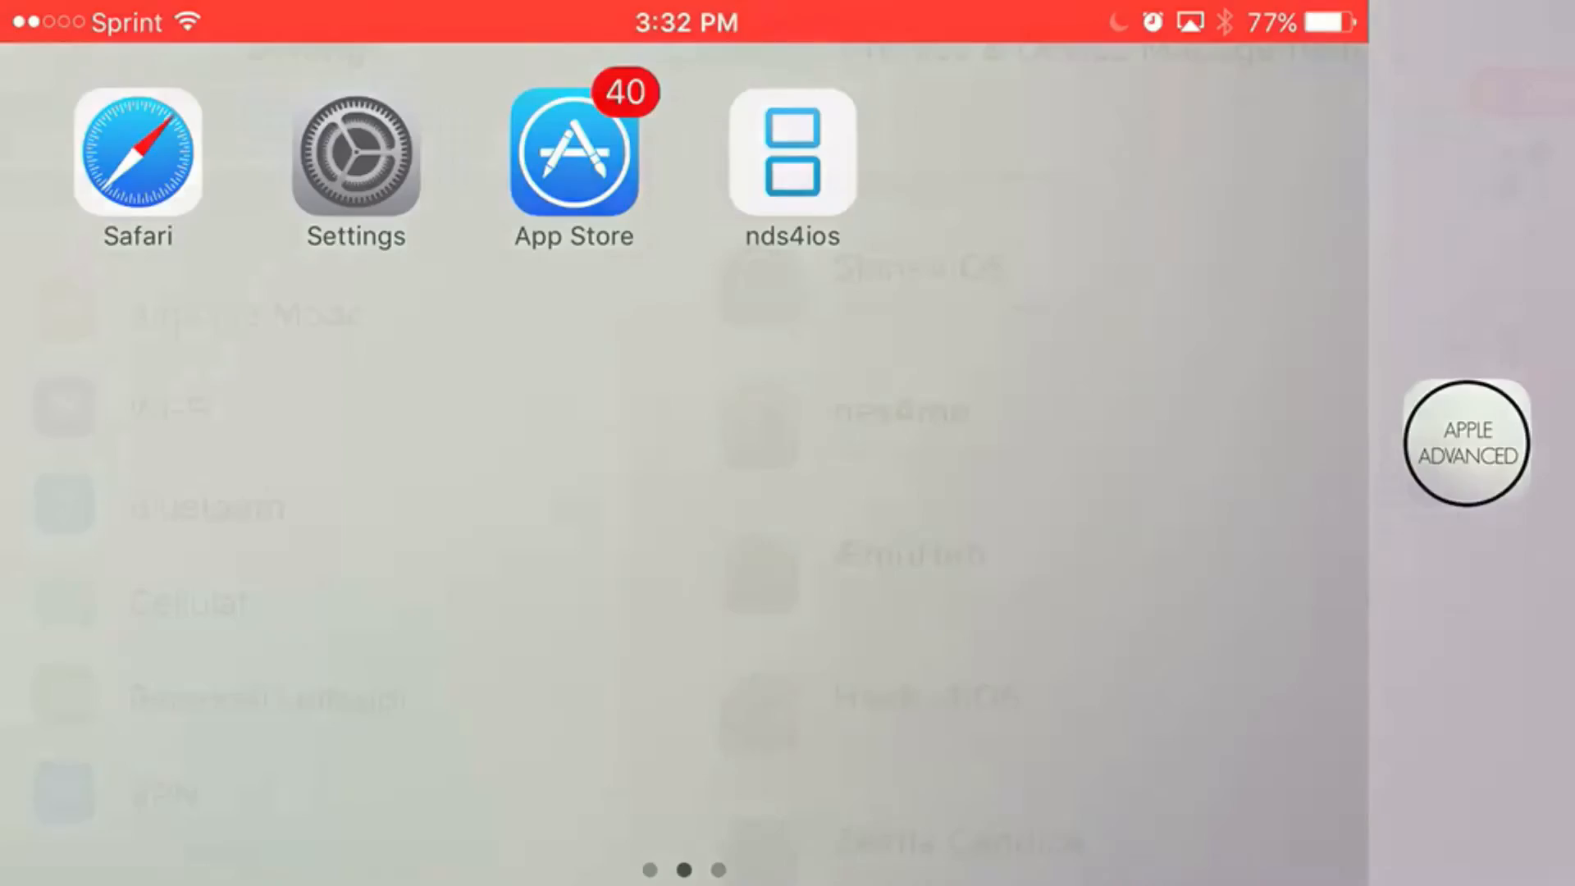
pyautogui.click(354, 153)
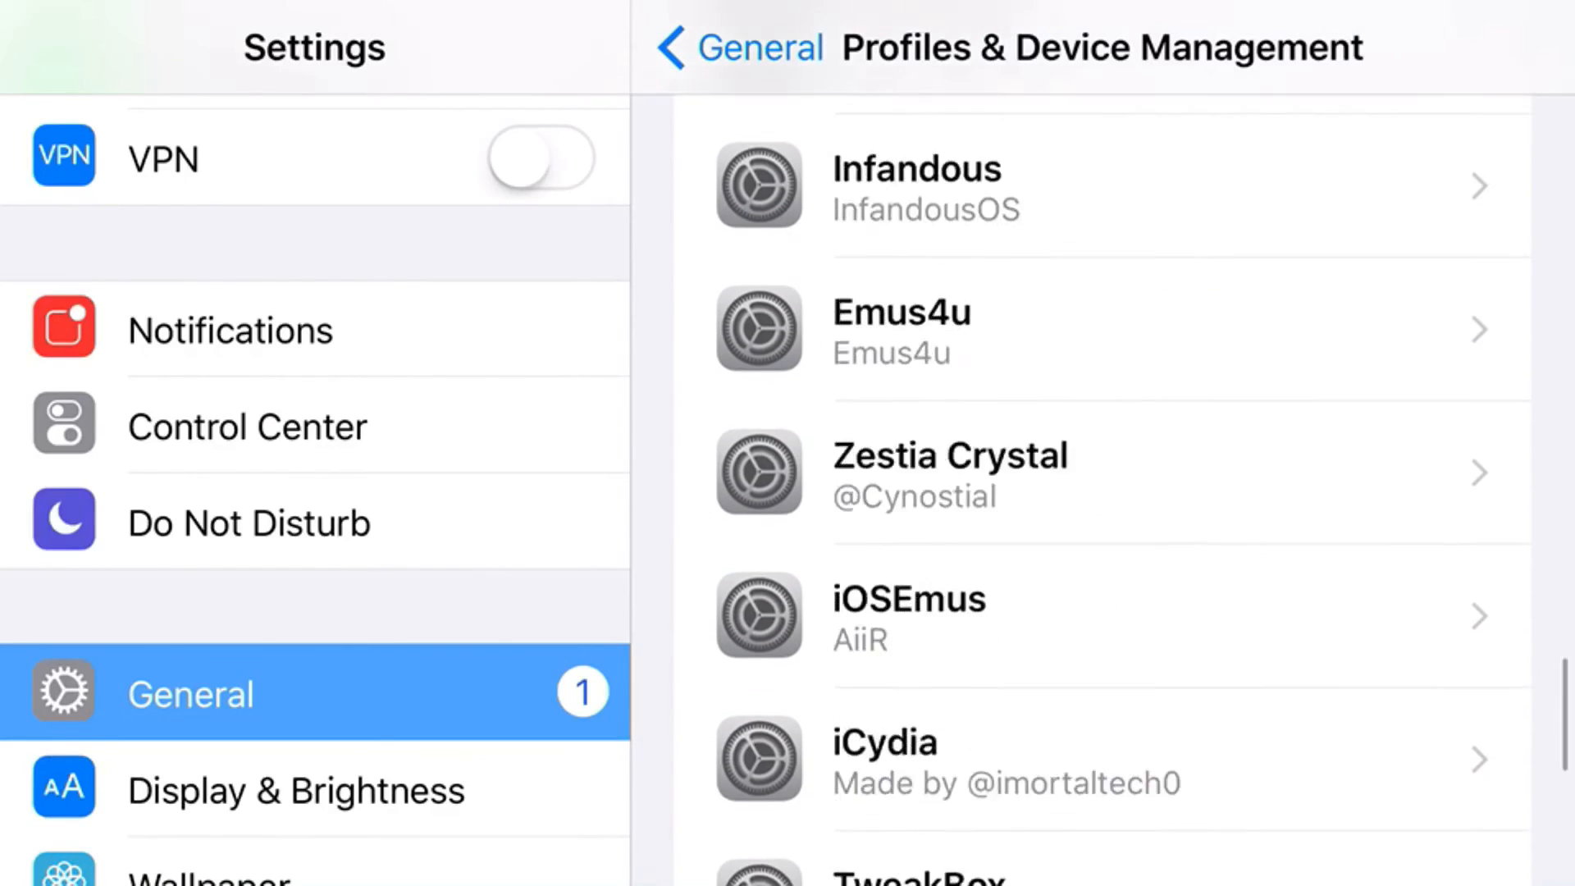
# Step: Trust "Beijing Qfpay Technology Company Limited" and confirm in the Trust dialog
pyautogui.scroll(-3)
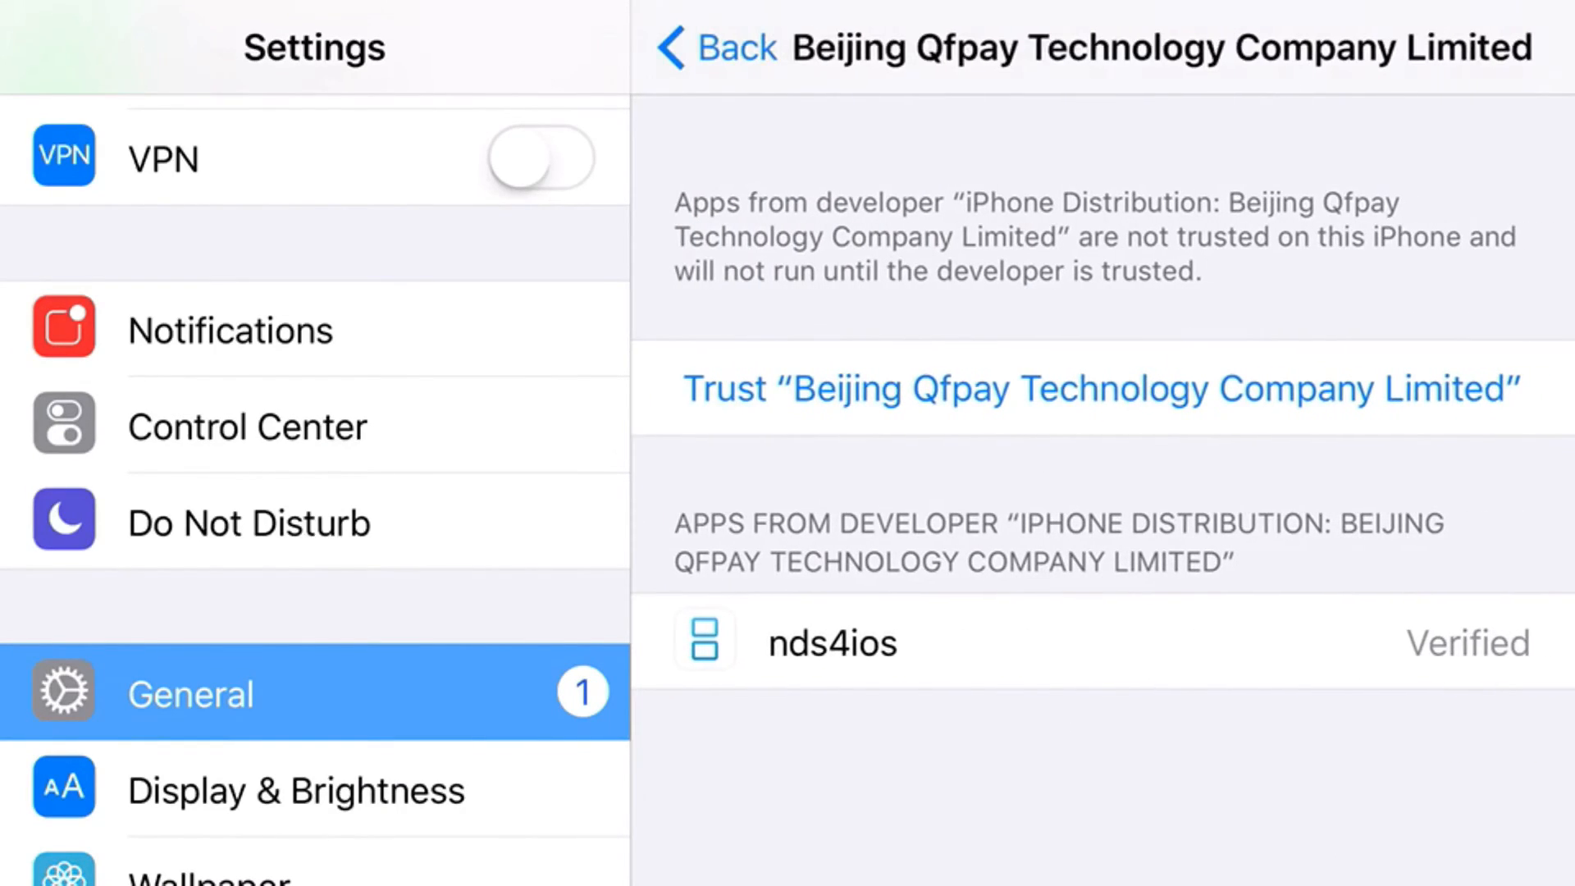
pyautogui.click(1100, 389)
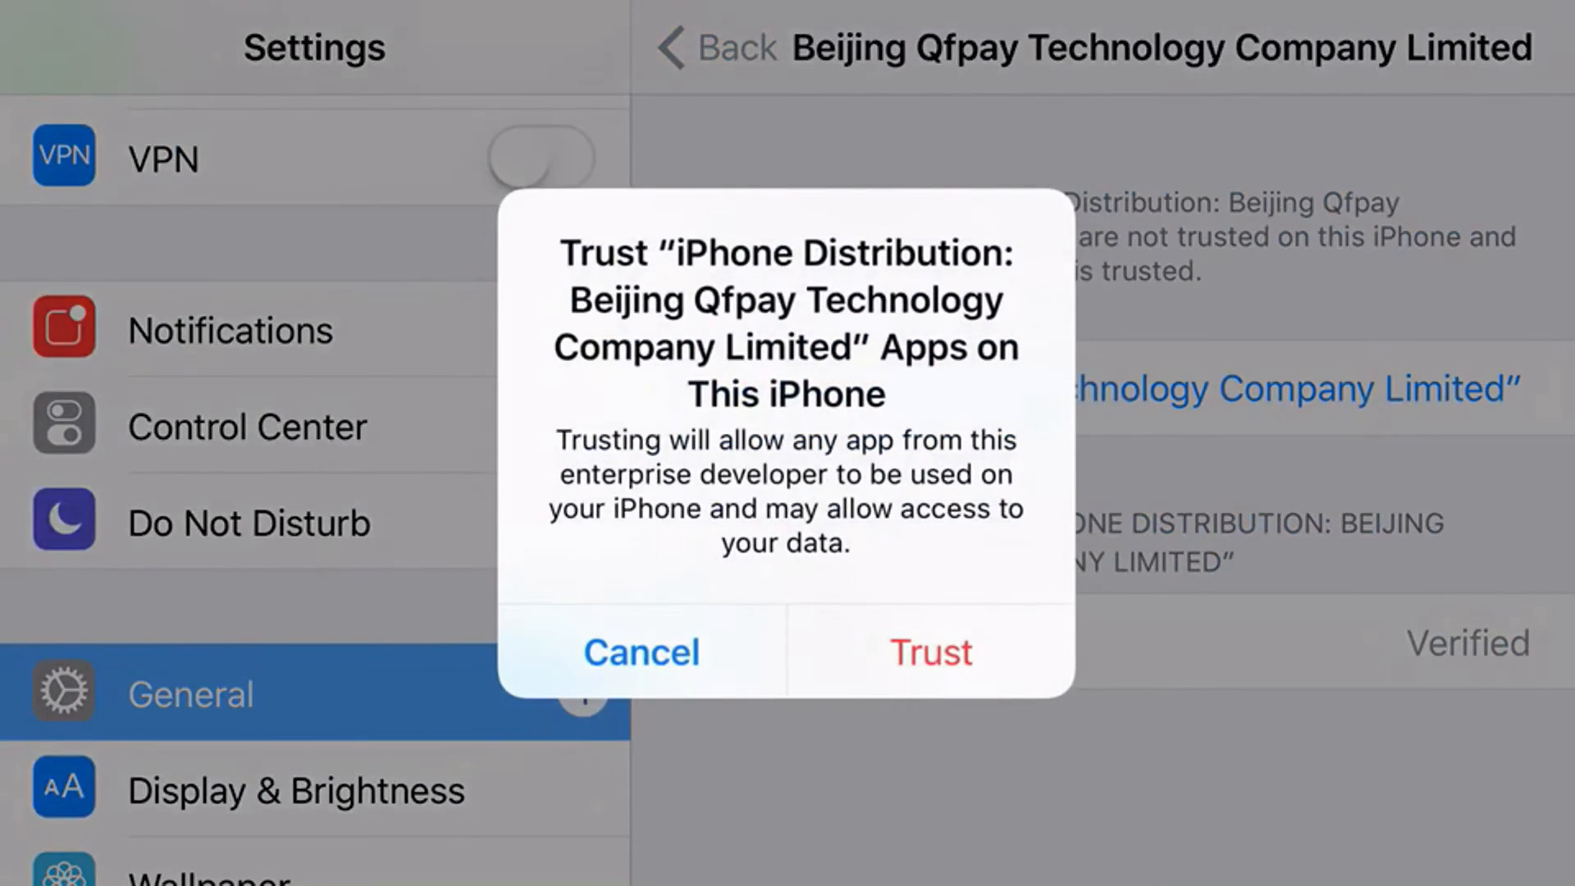
pyautogui.click(929, 652)
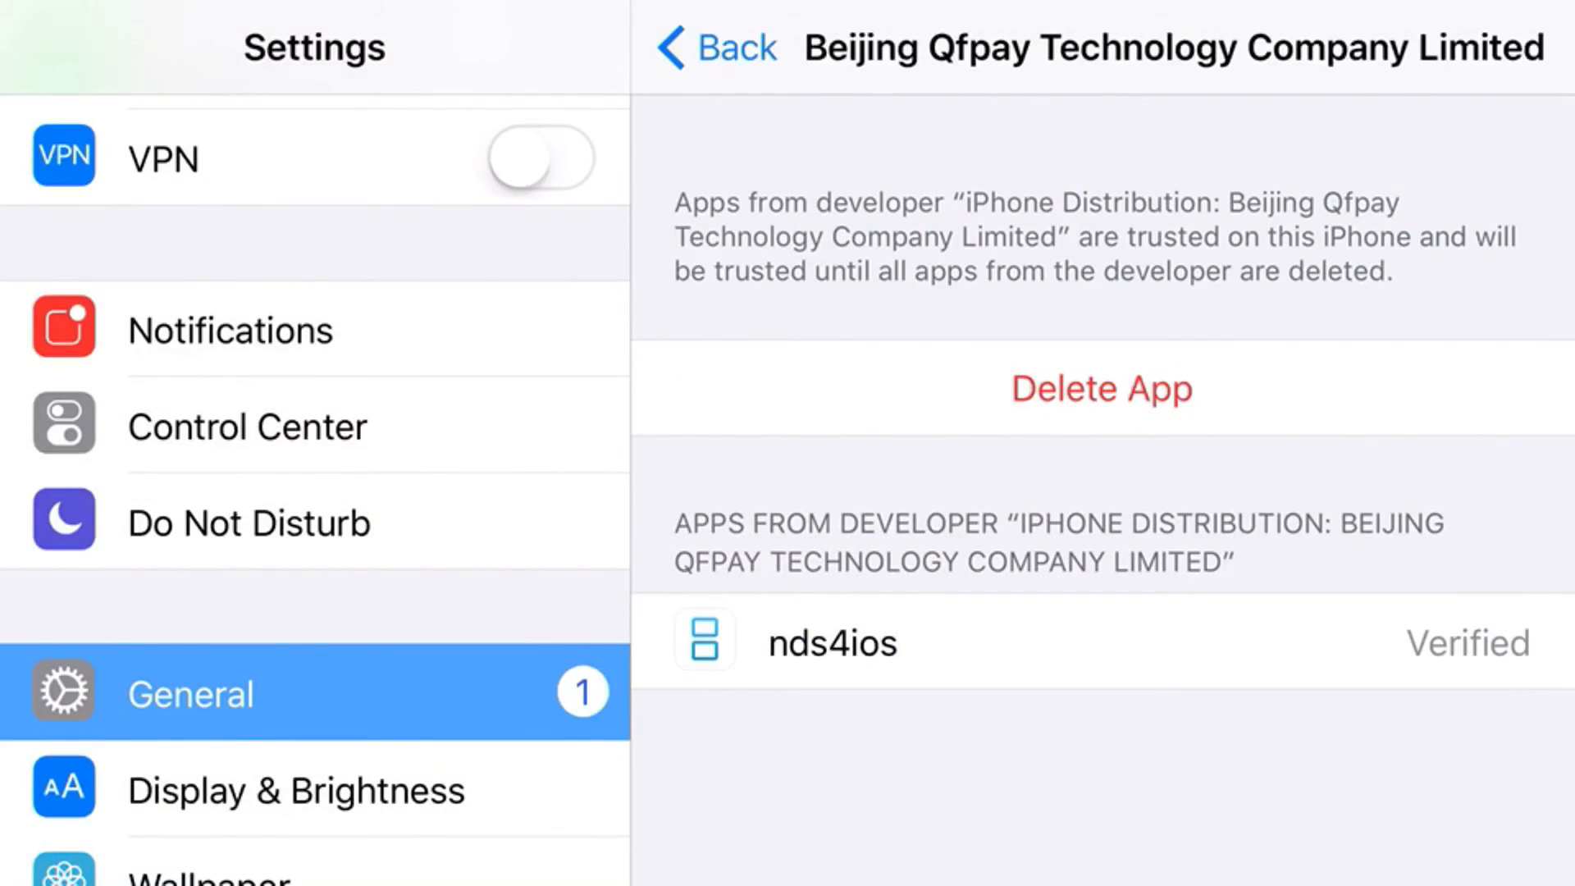